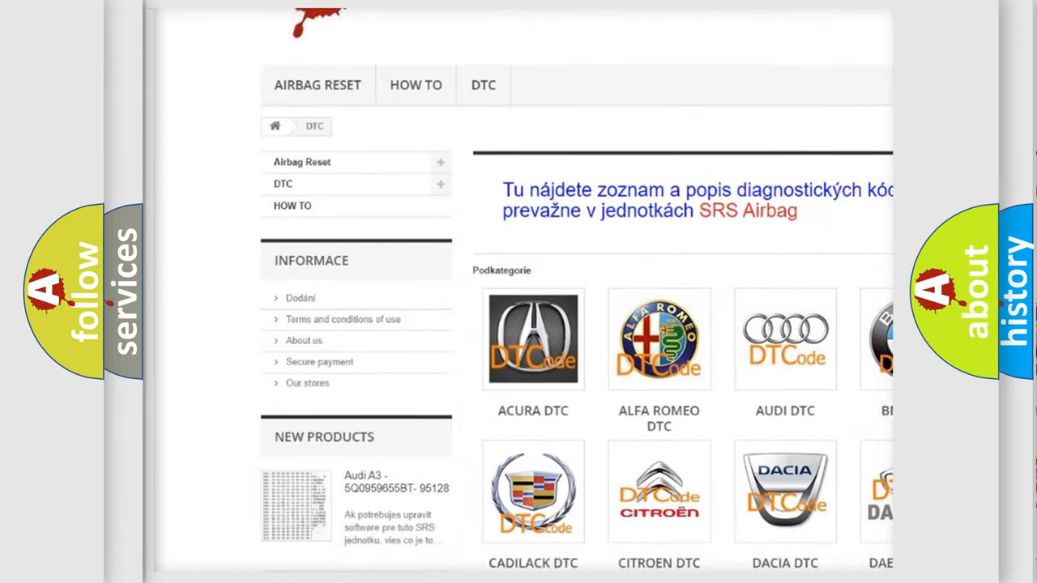
- Scroll past the manufacturer logos until the DTC code entries, including Kia P1499, come into view
{"action": "scroll", "scroll_direction": "down", "scroll_amount": 3}
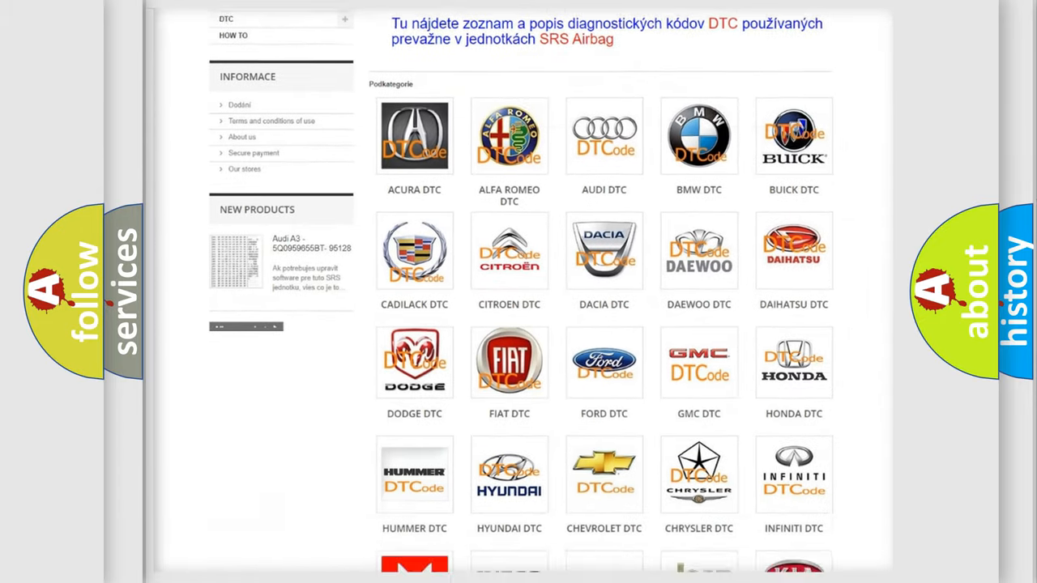
{"action": "scroll", "scroll_direction": "down", "scroll_amount": 3}
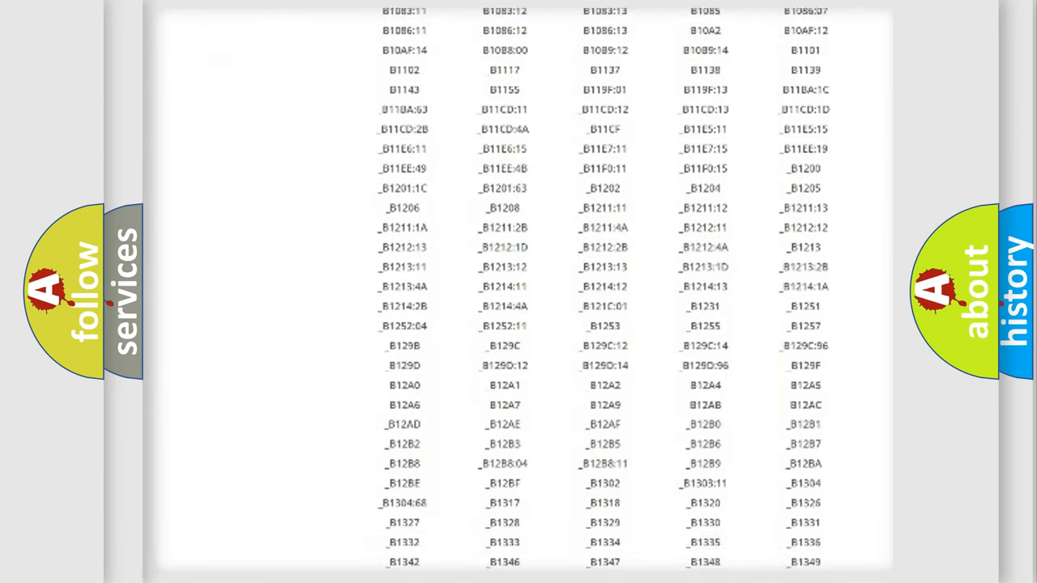
{"action": "scroll", "scroll_direction": "down", "scroll_amount": 3}
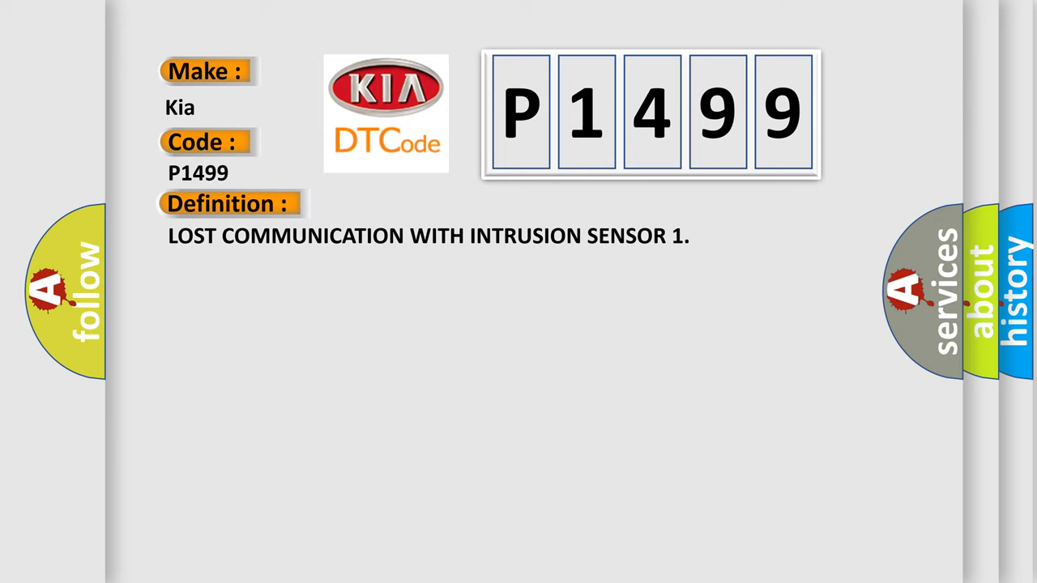
- Show the Kia P1499 Definition and Description on its code card
{"action": "left_click", "coordinate": [421, 204]}
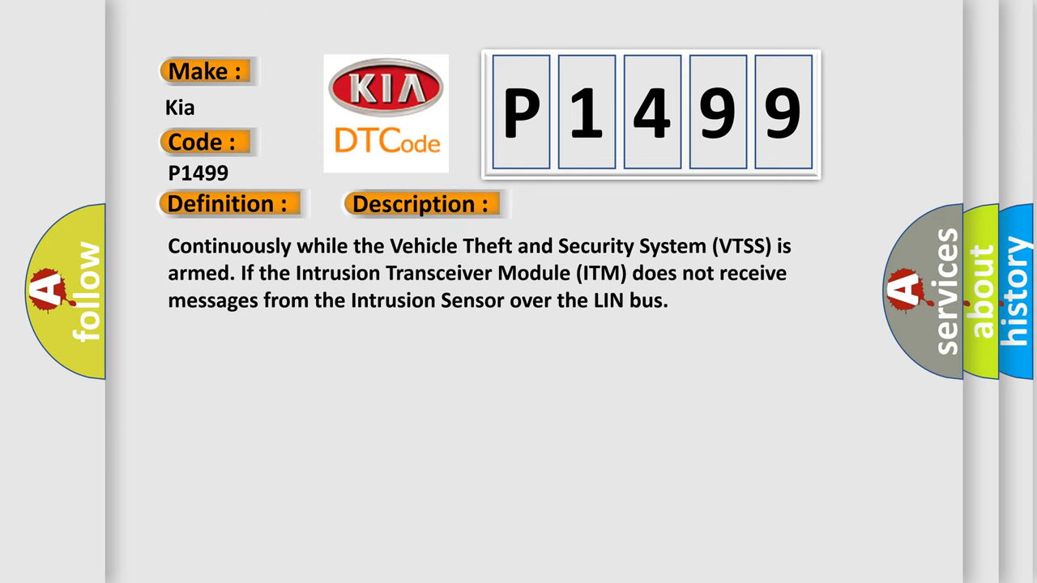